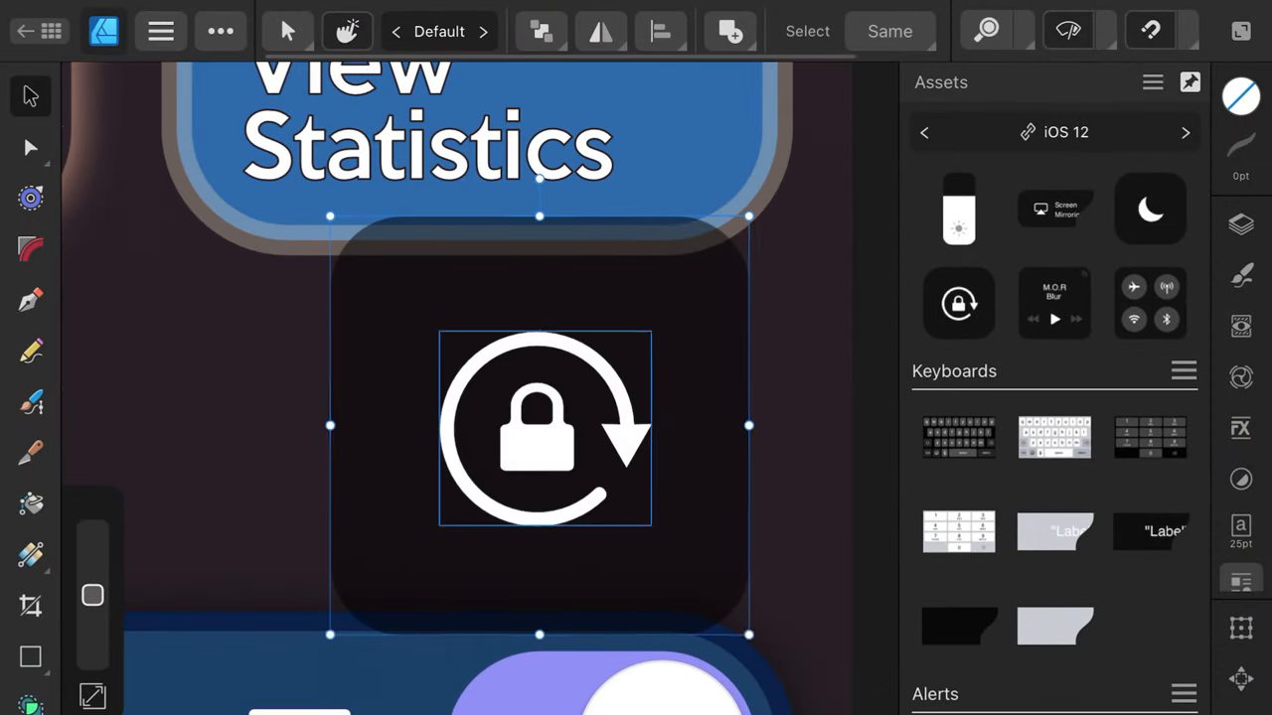
Scroll the Assets panel and expand the Rotation Lock group in Layers
{"action": "scroll", "scroll_direction": "down", "scroll_amount": 3}
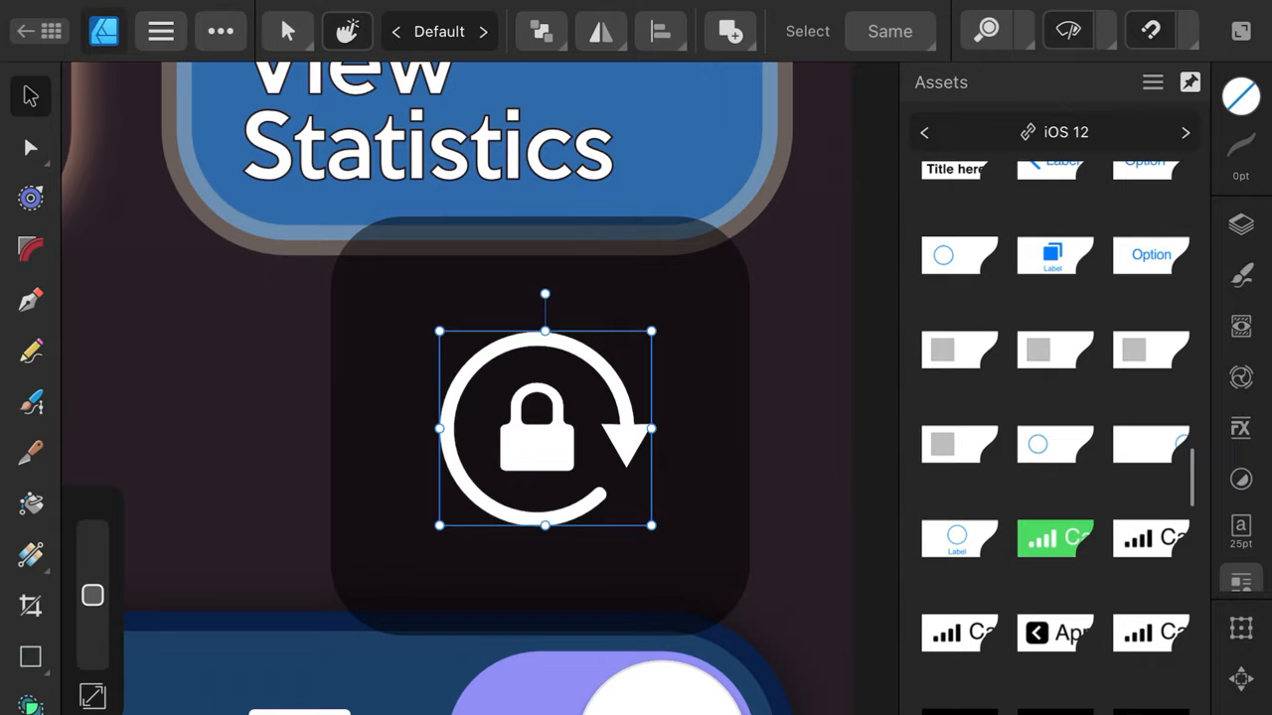
{"action": "scroll", "scroll_direction": "down", "scroll_amount": 3}
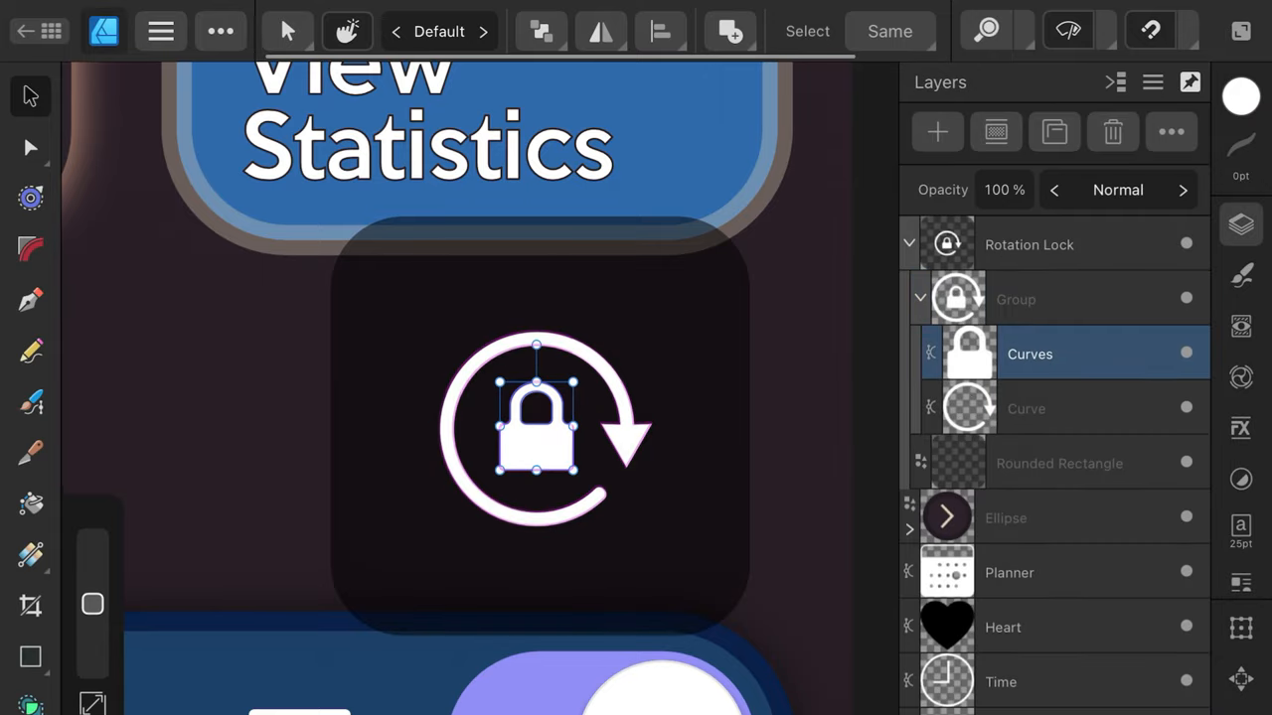
{"action": "left_click", "coordinate": [1026, 408]}
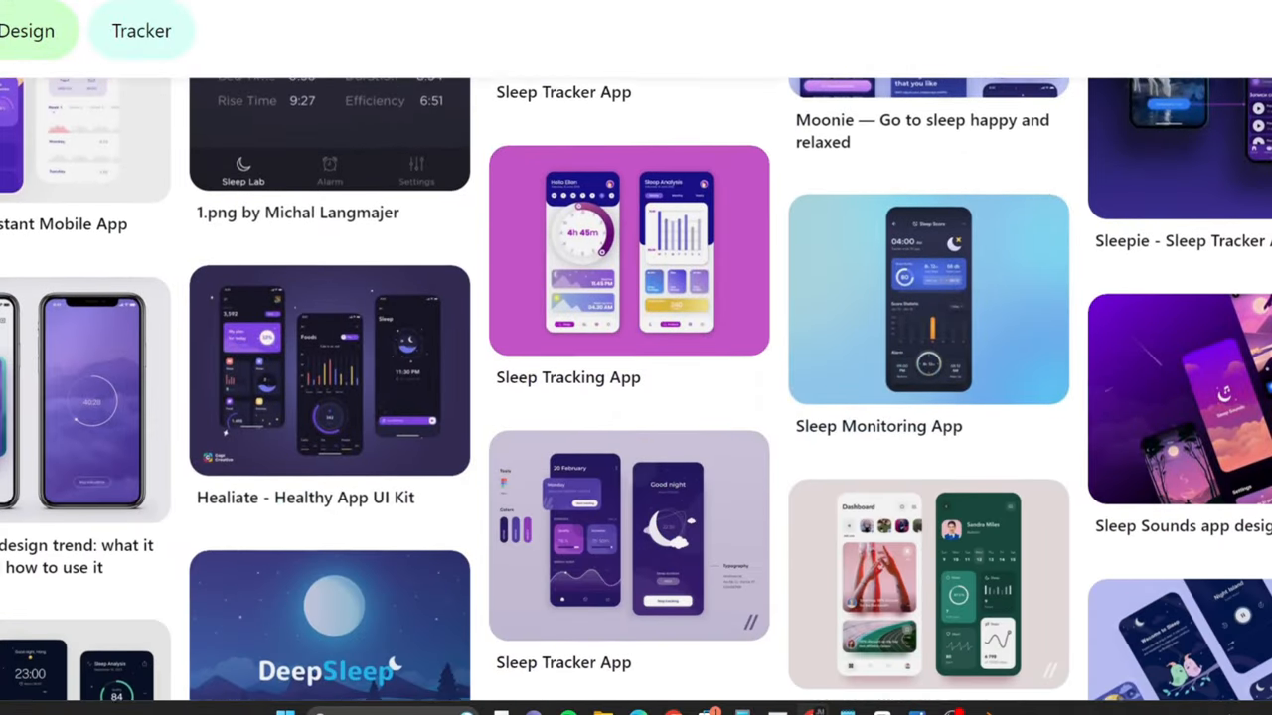
{"action": "scroll", "scroll_direction": "down", "scroll_amount": 3}
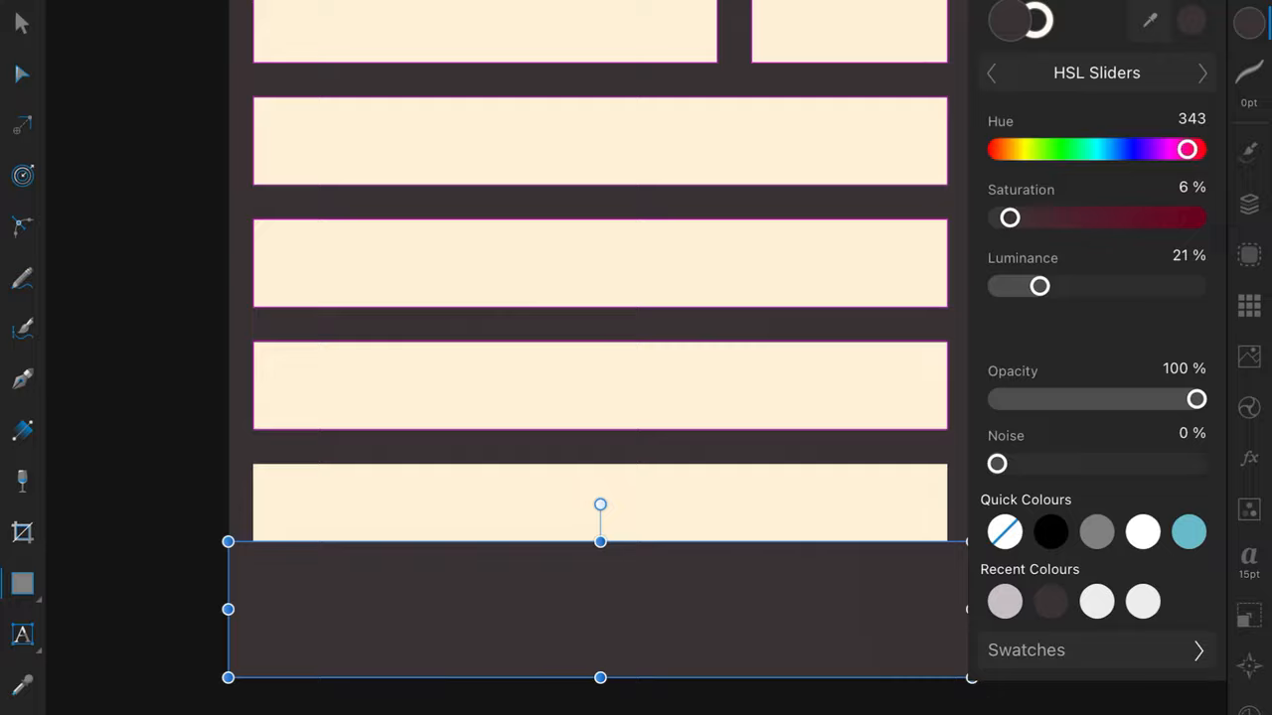
Fill the new rectangle with a near-black dark brown using the HSL sliders
{"action": "left_click", "coordinate": [1249, 306]}
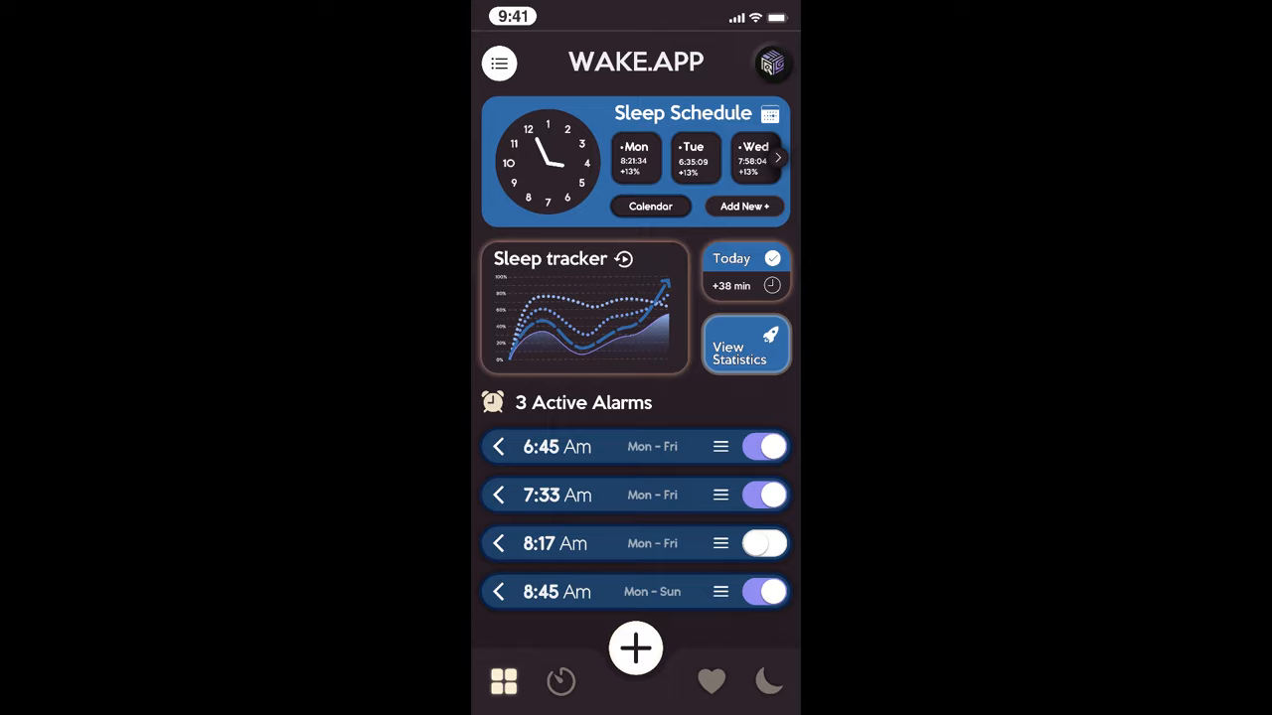
Export the WAKE.APP design as SVG via the Document menu
{"action": "left_click", "coordinate": [216, 42]}
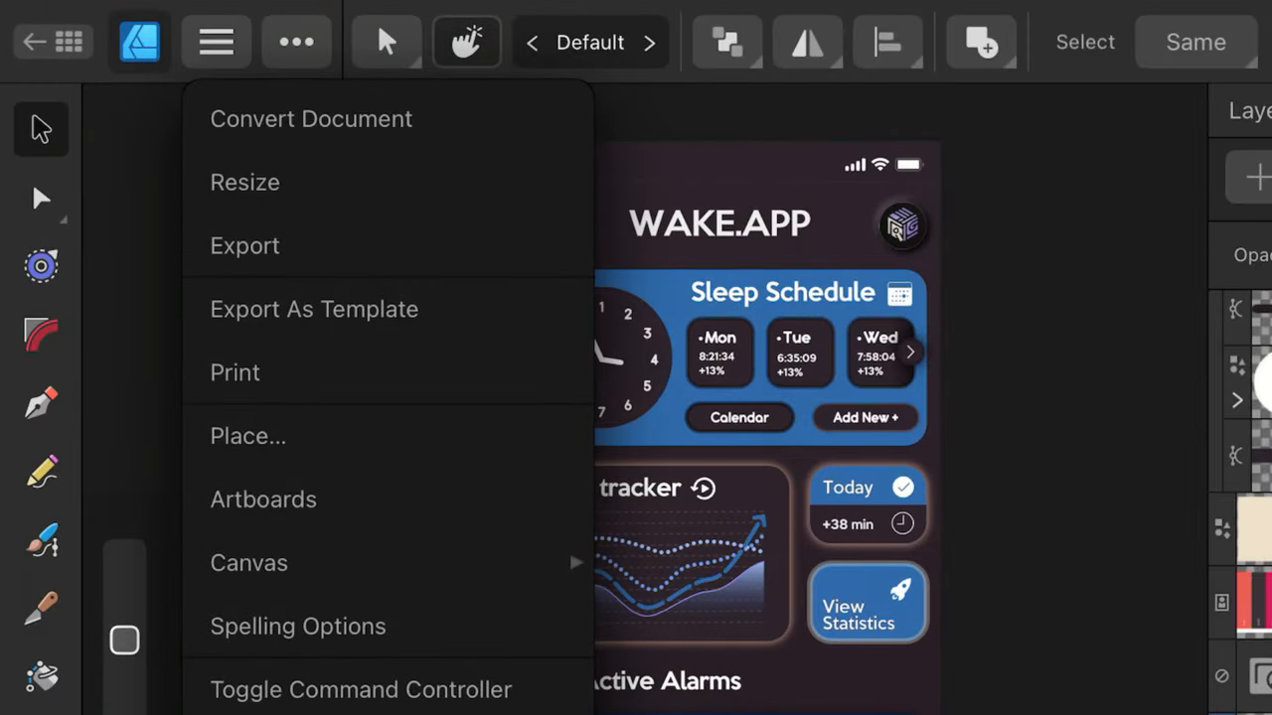
{"action": "left_click", "coordinate": [244, 245]}
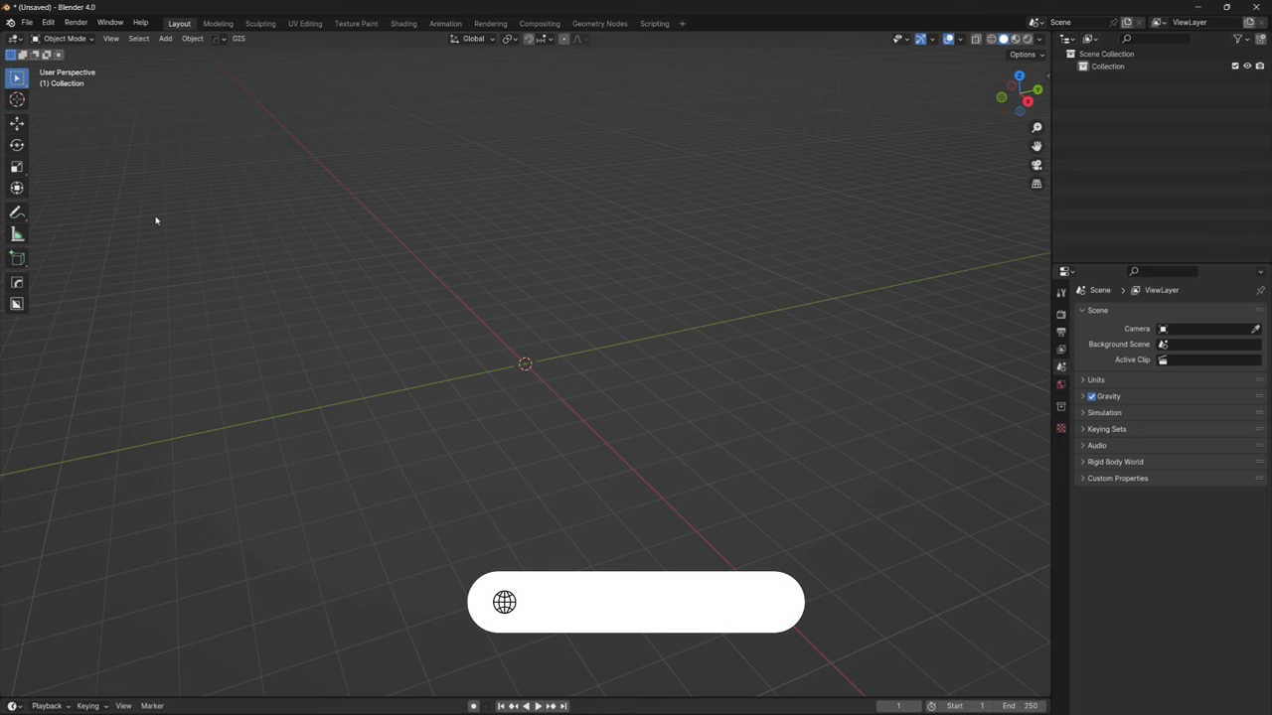
Start an SVG import and pick the UI design file in Downloads
{"action": "left_click", "coordinate": [27, 22]}
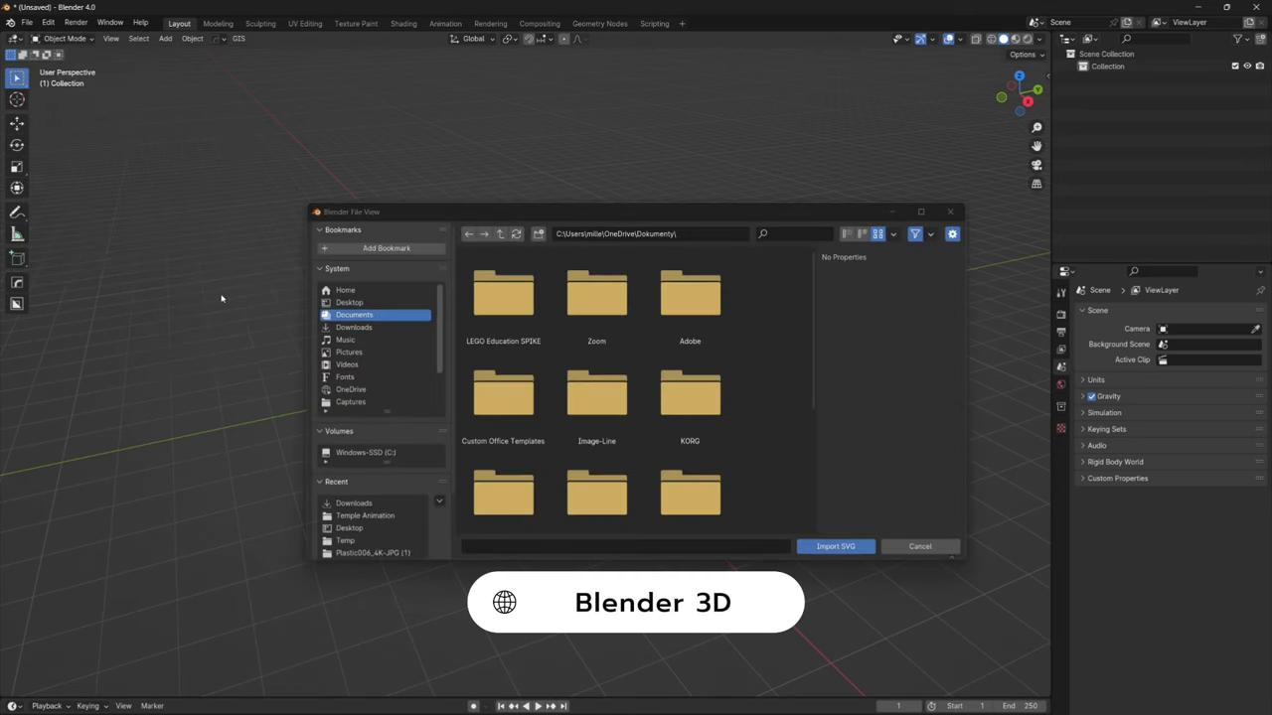
{"action": "left_click", "coordinate": [355, 326]}
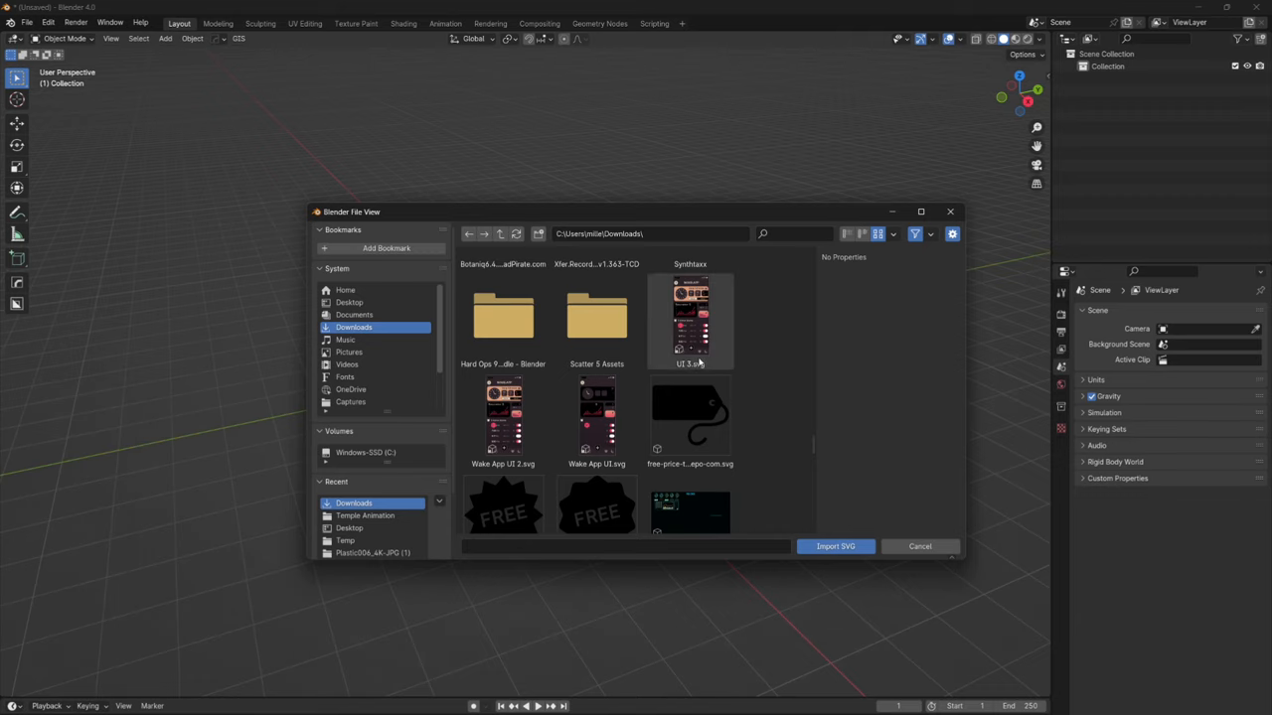
{"action": "mouse_move", "coordinate": [701, 359]}
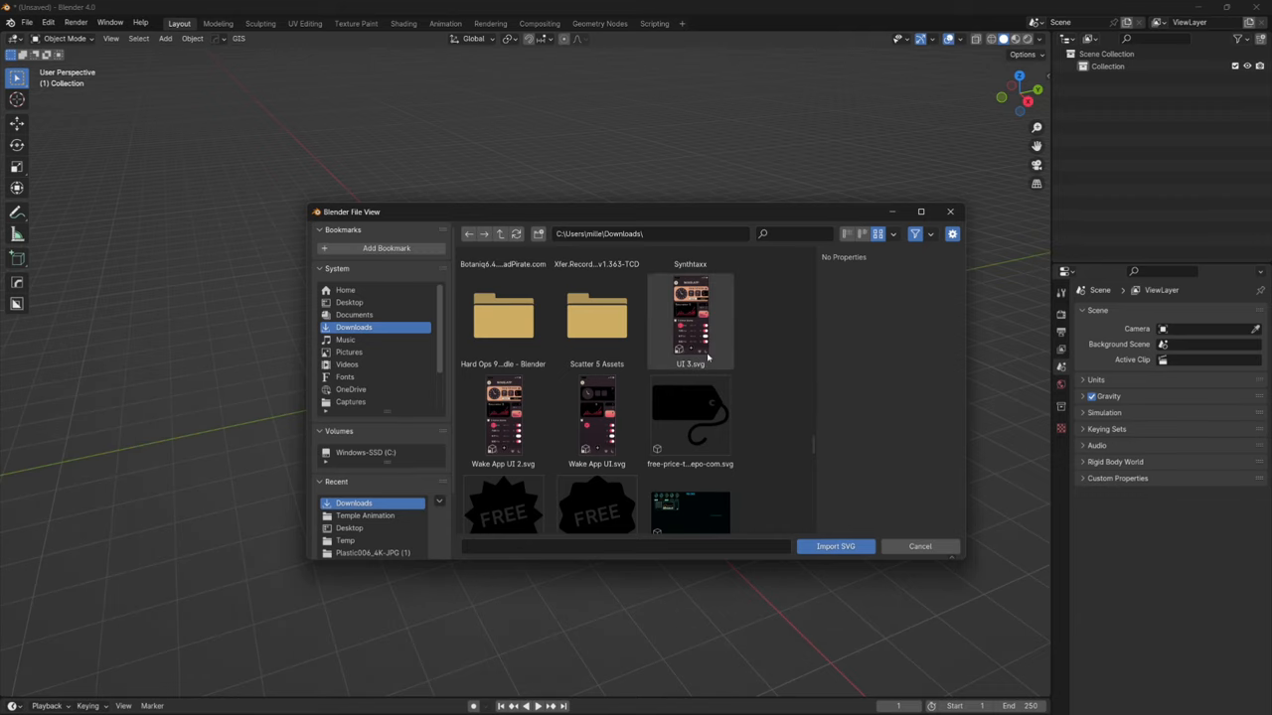
{"action": "left_click", "coordinate": [835, 546]}
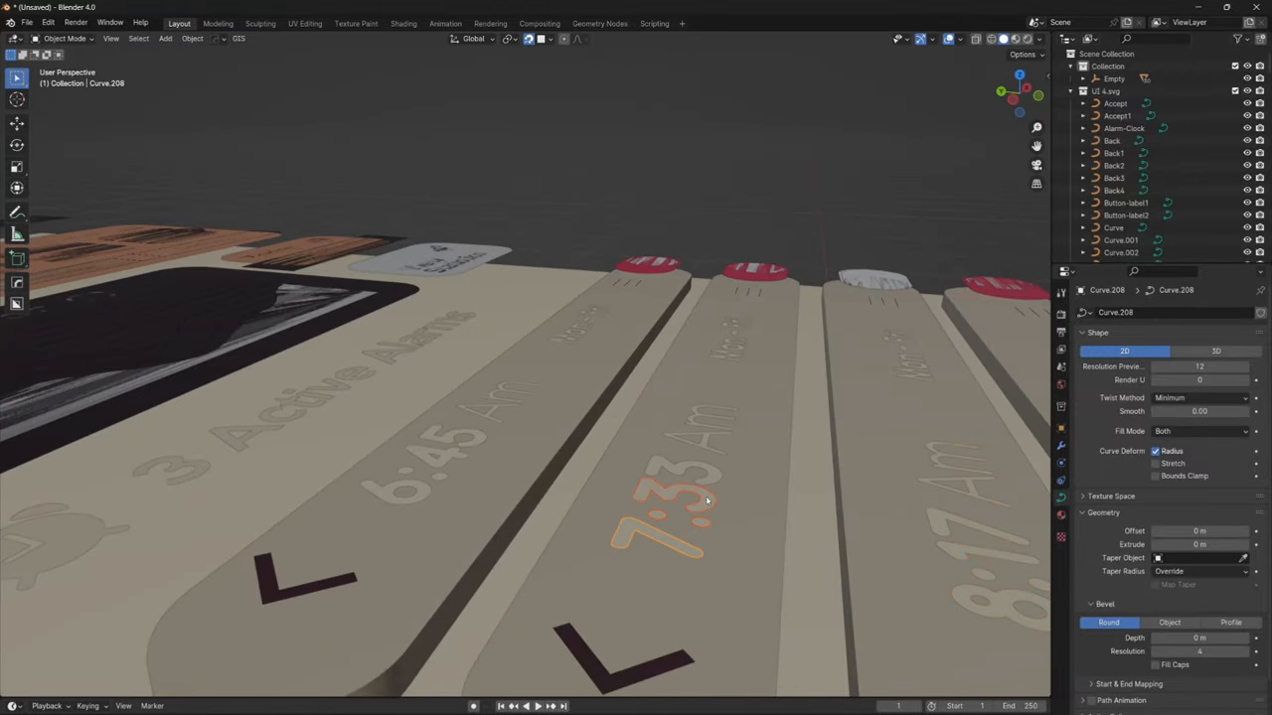
Select the 7:33 Am time text curve to give it extrusion depth
{"action": "left_click", "coordinate": [447, 453]}
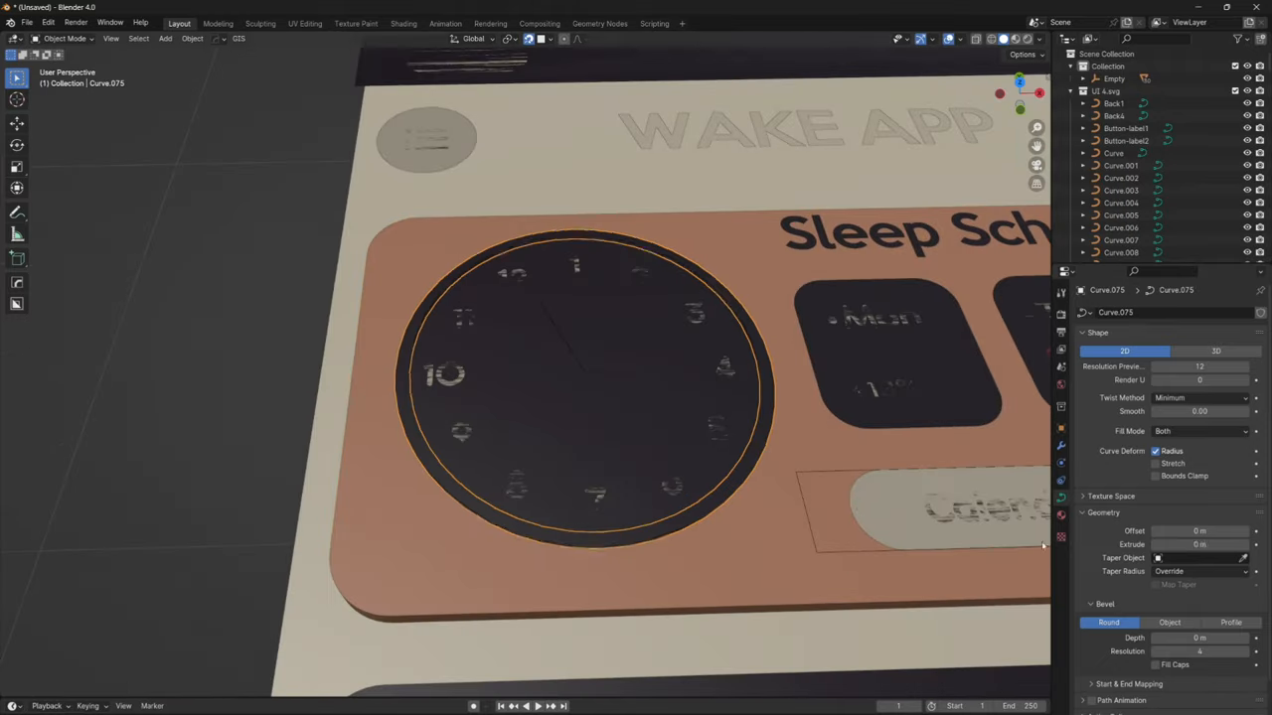
Select the clock face curve to adjust its Extrude depth
{"action": "left_click", "coordinate": [1215, 351]}
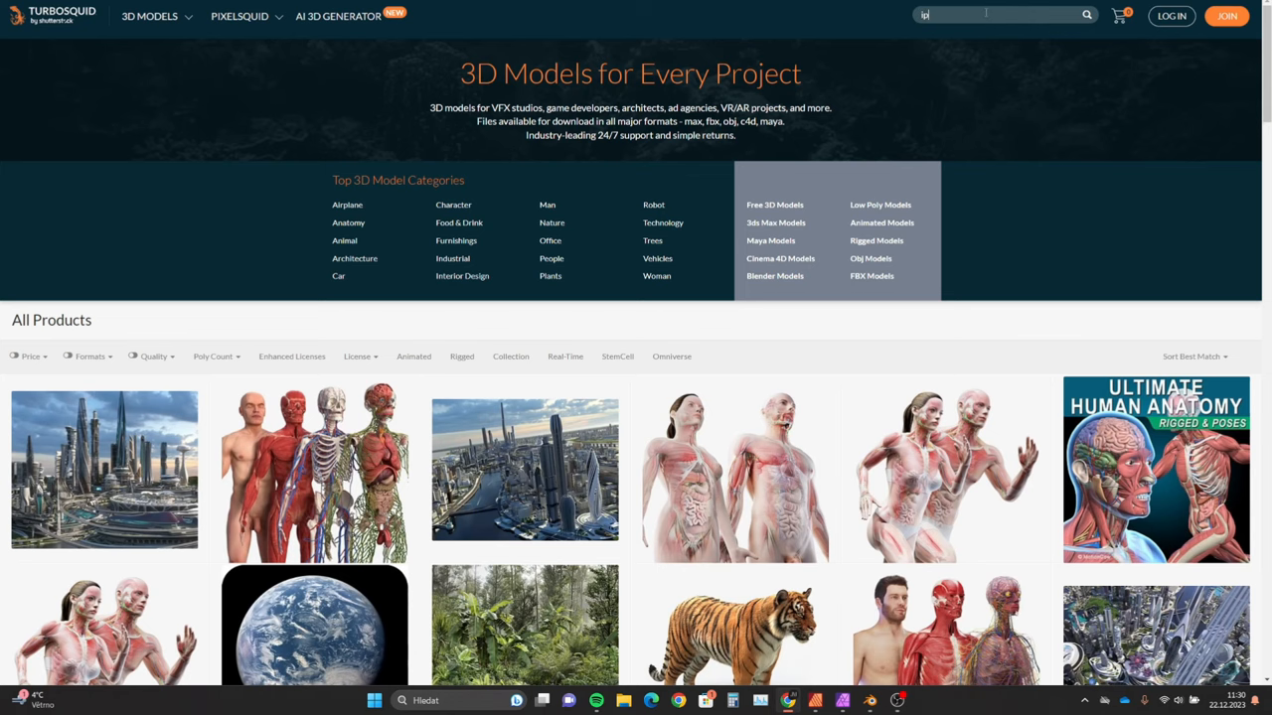
Run the TurboSquid search for 'iphone'
{"action": "key", "text": "Return"}
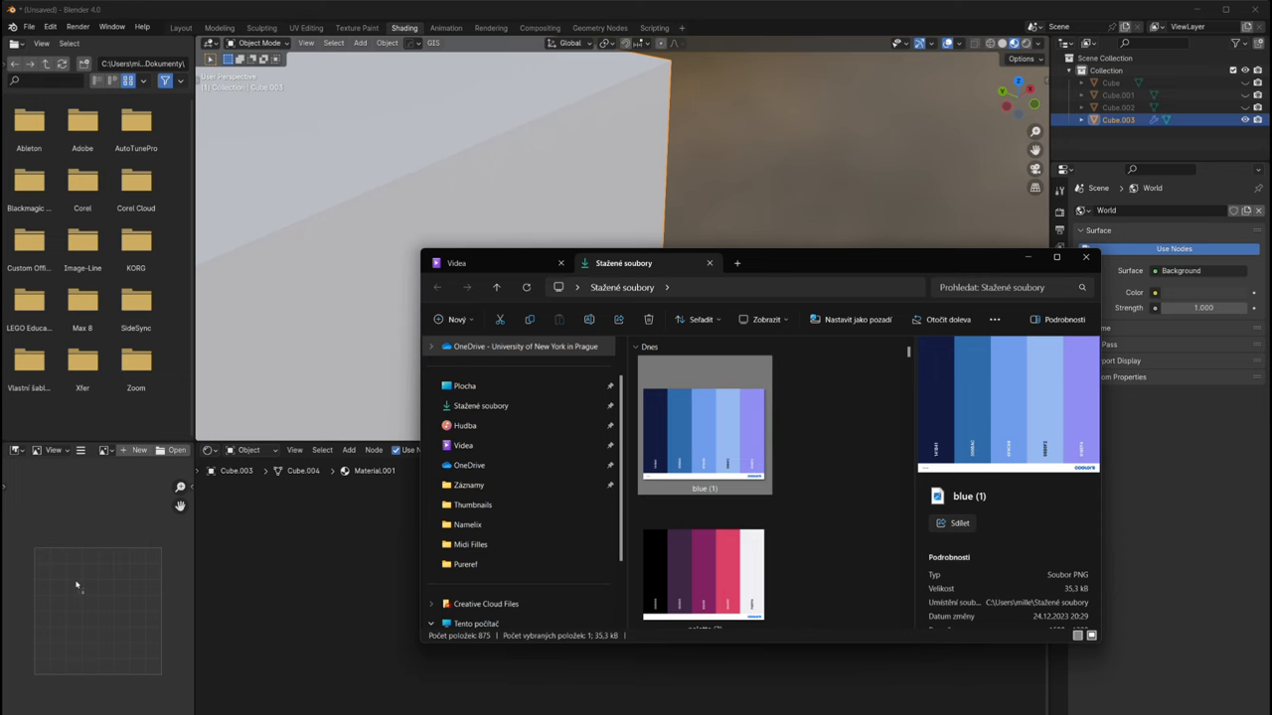
Load blue (1).png into the Image Editor beside the Shader Editor
{"action": "left_click", "coordinate": [1085, 258]}
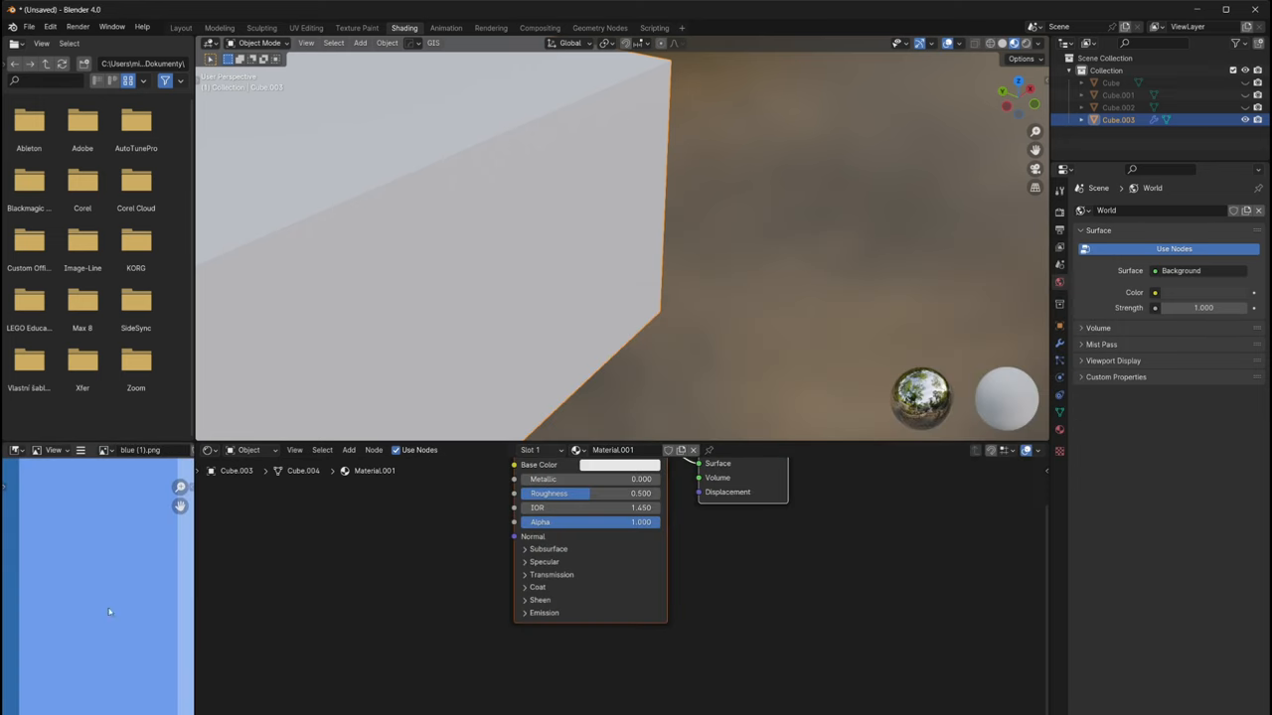